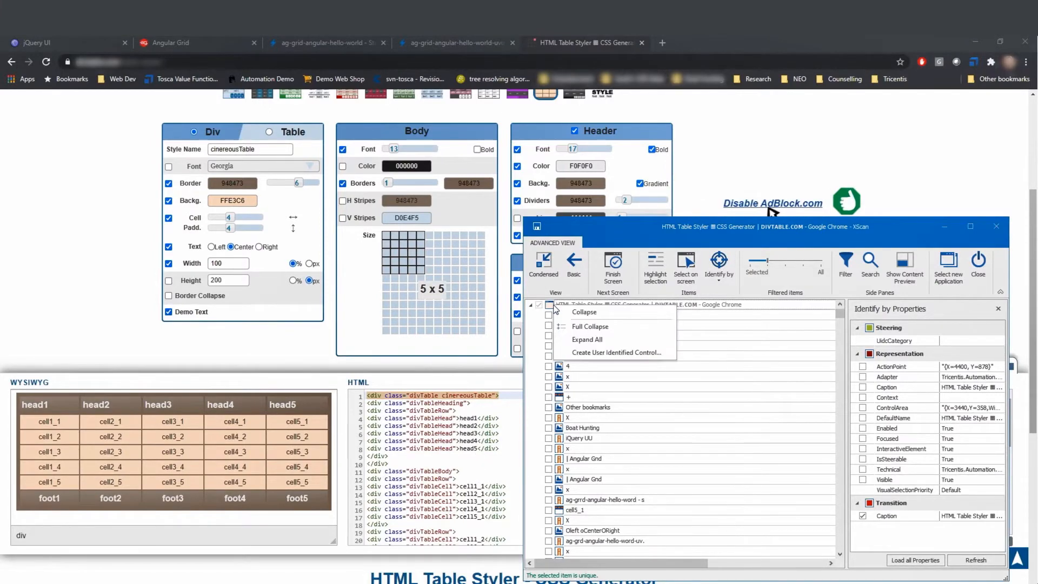
- Choose Create User Identified Control from the tree item's context menu
left_click(616, 353)
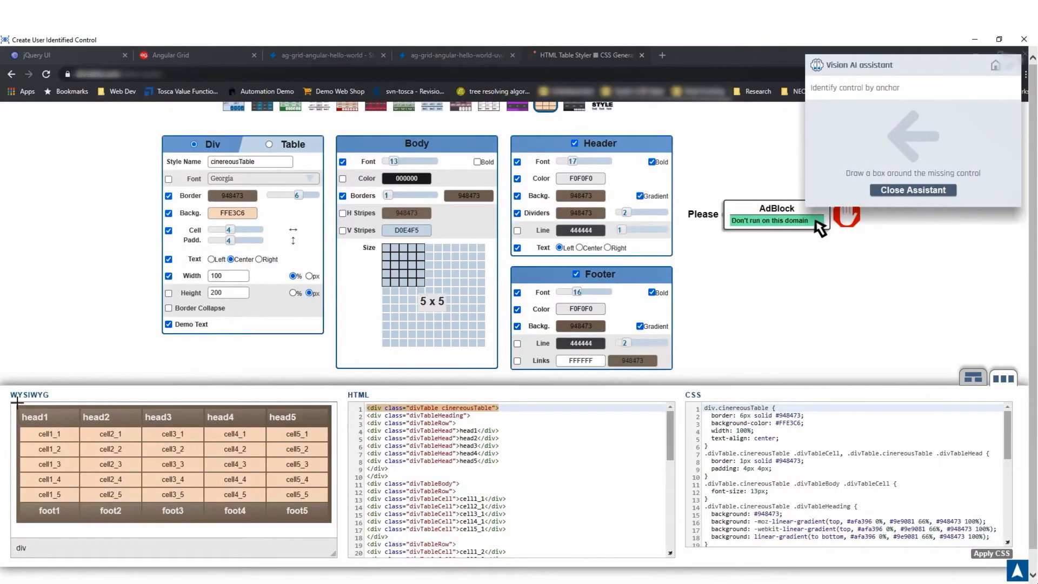
- Box the whole WYSIWYG table and add the foot5 cell as an anchor
left_click_drag(11, 403, 247, 483)
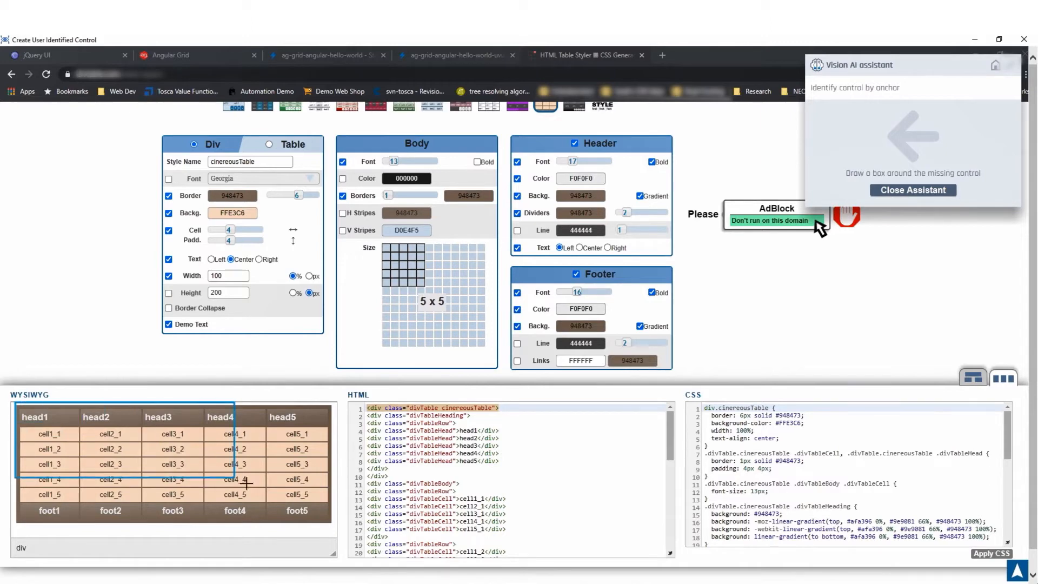
left_click_drag(9, 404, 334, 526)
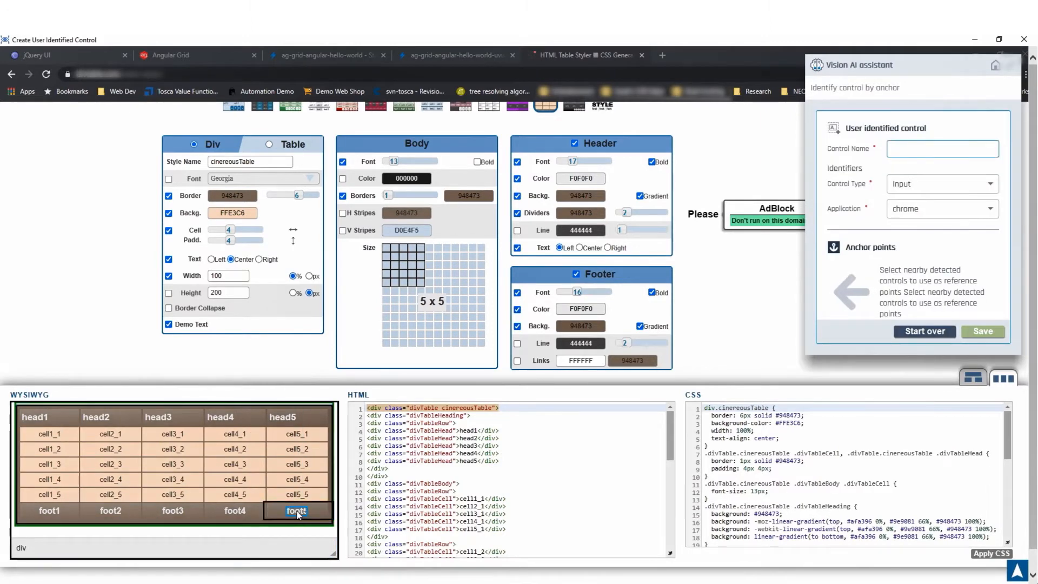
left_click(296, 510)
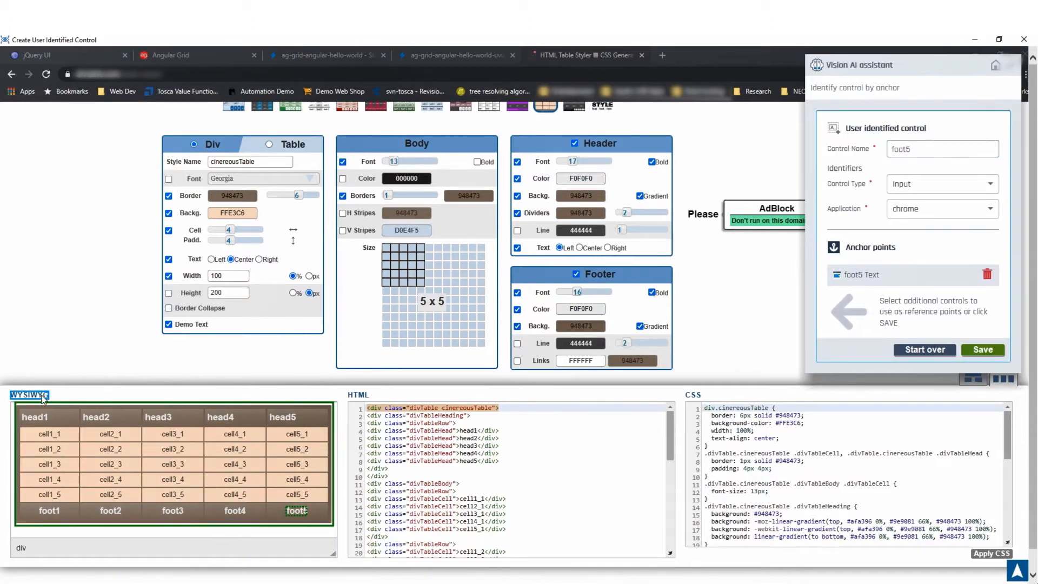
- Add the WYSIWYG heading as an anchor and start renaming the control to 'WSYW…'
left_click(24, 396)
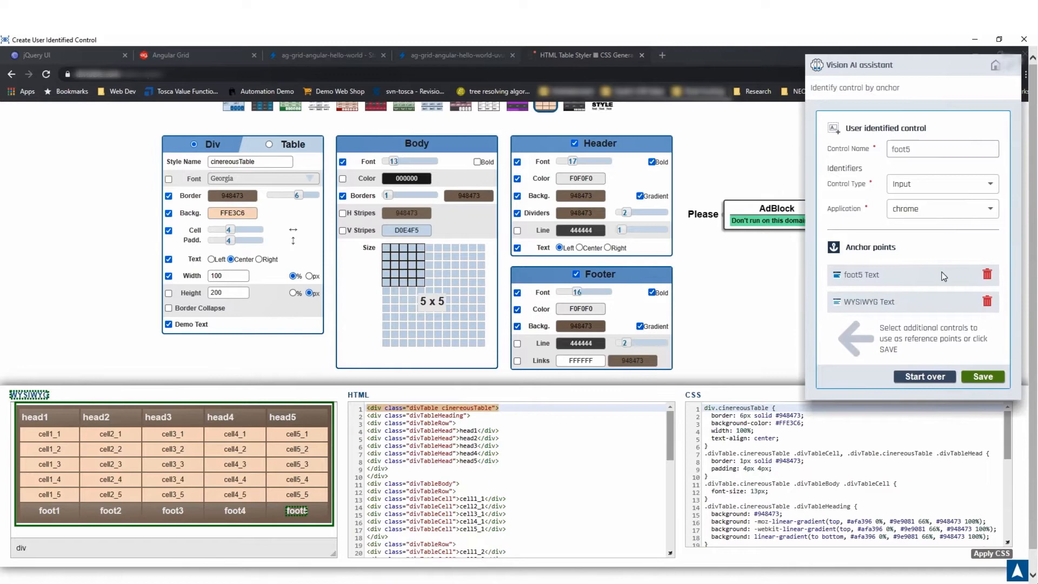
left_click(929, 148)
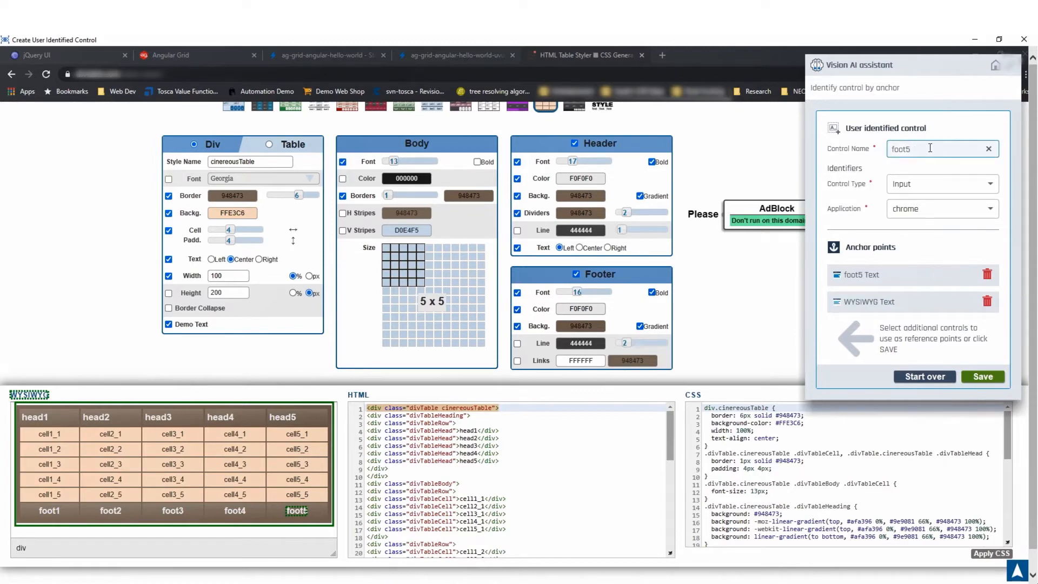
double_click(902, 149)
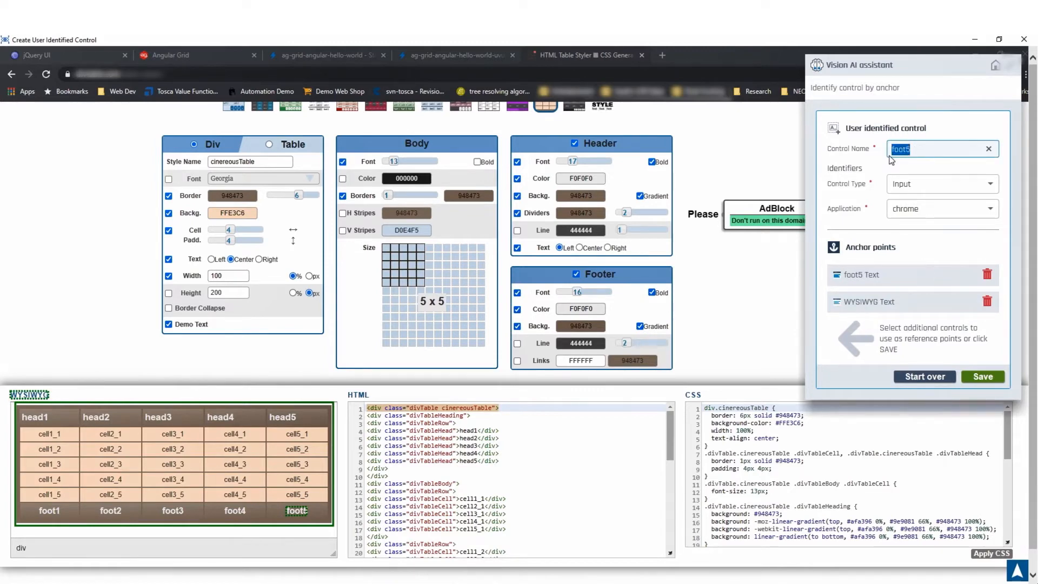
type("WSYWYG Tabl")
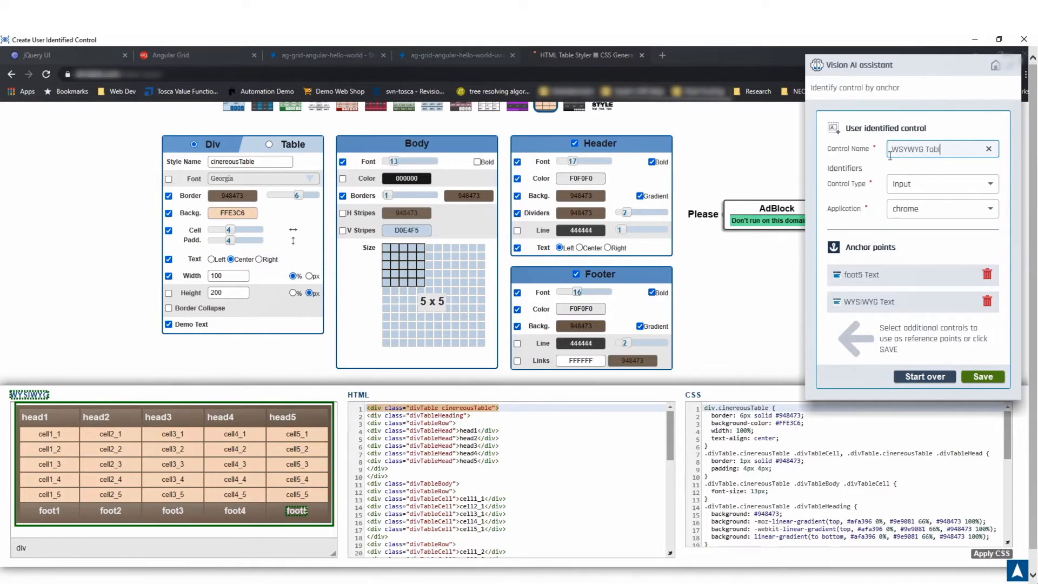
- Set control type Table, add application HTML Table Styler, and save the control
left_click(942, 184)
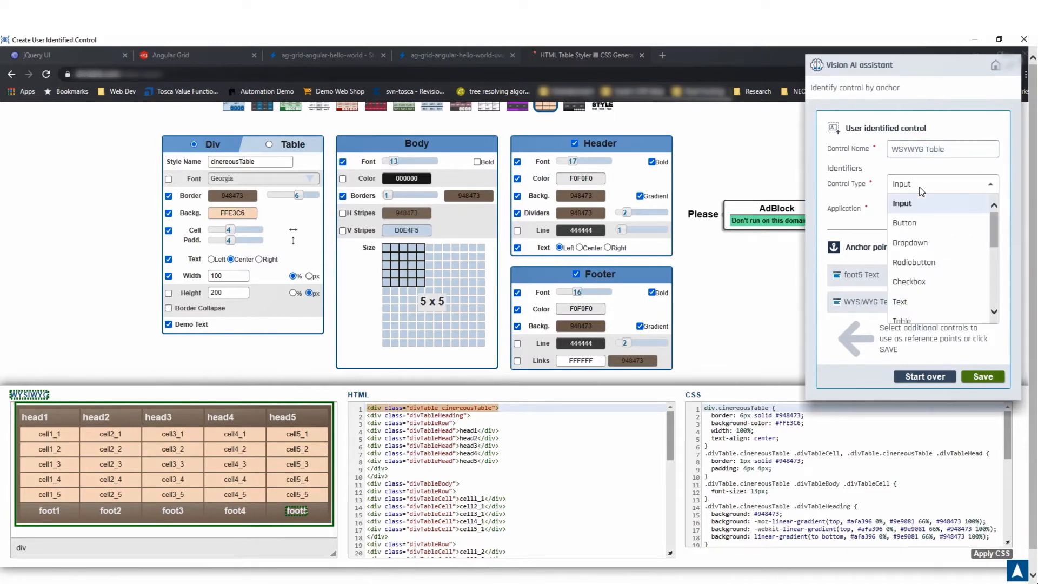
left_click(902, 321)
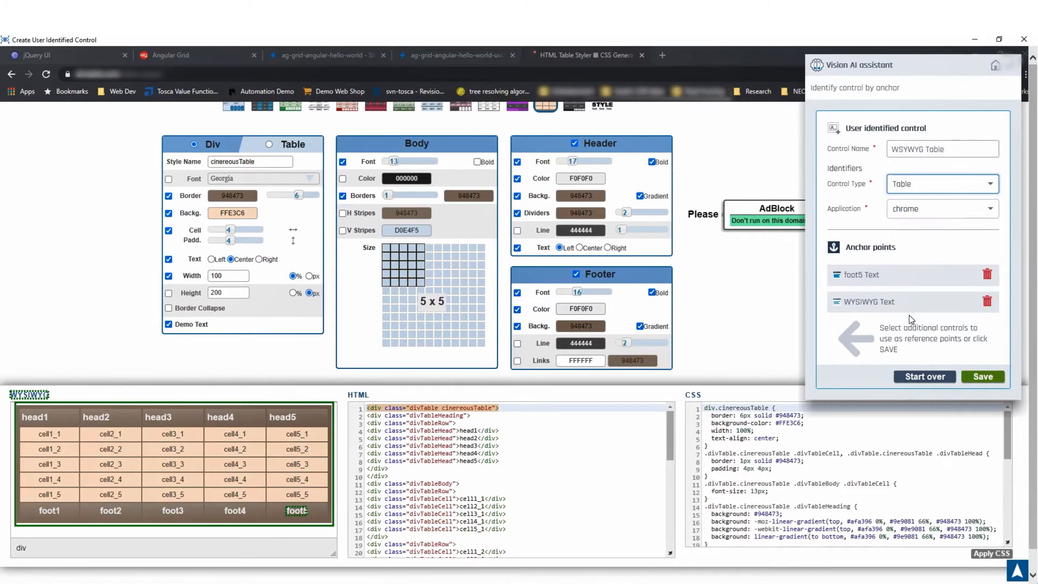
left_click(943, 208)
type("HTML Table Stylerc")
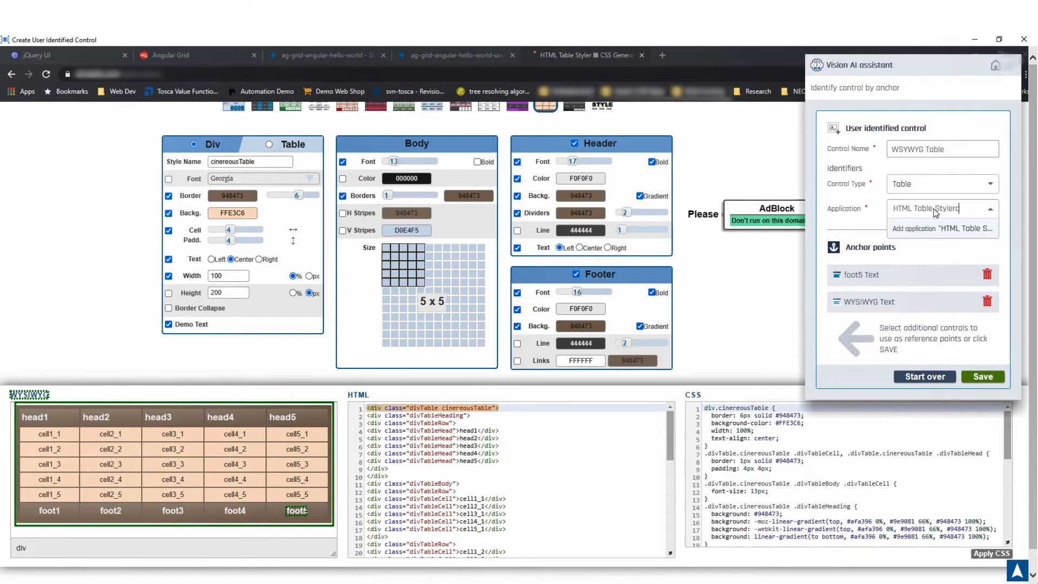
left_click(943, 228)
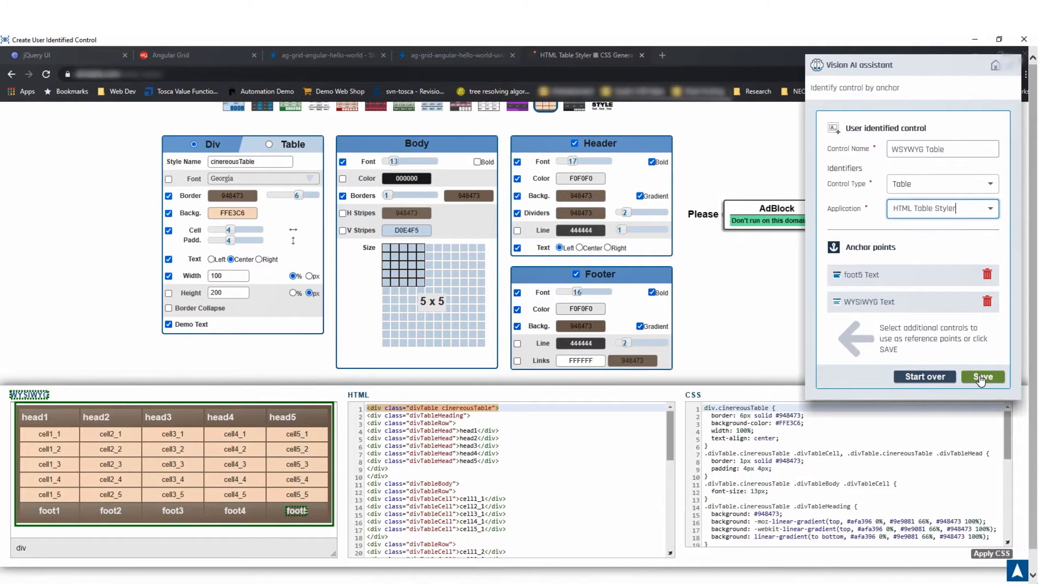
left_click(983, 376)
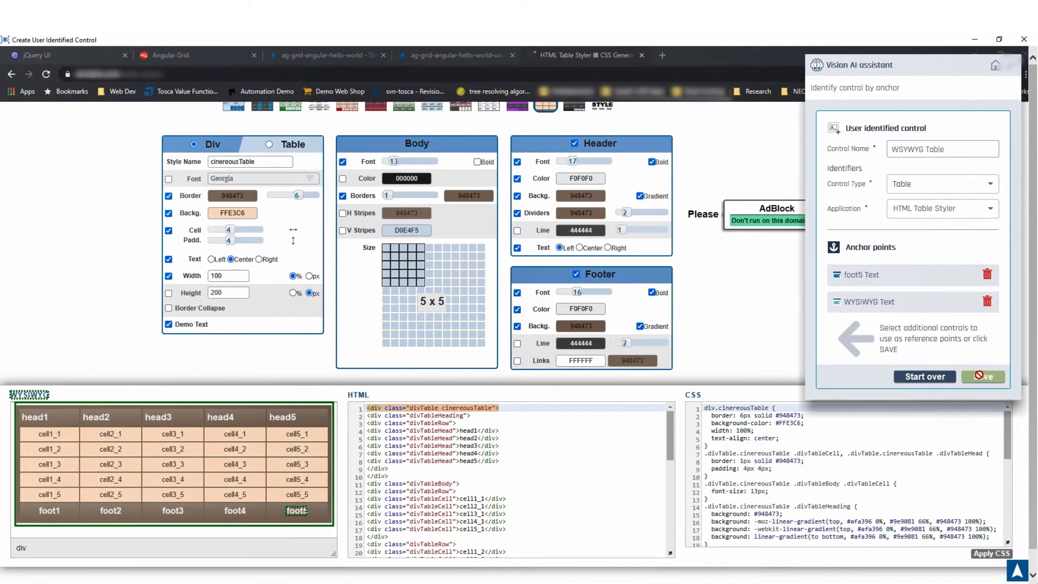
left_click(985, 376)
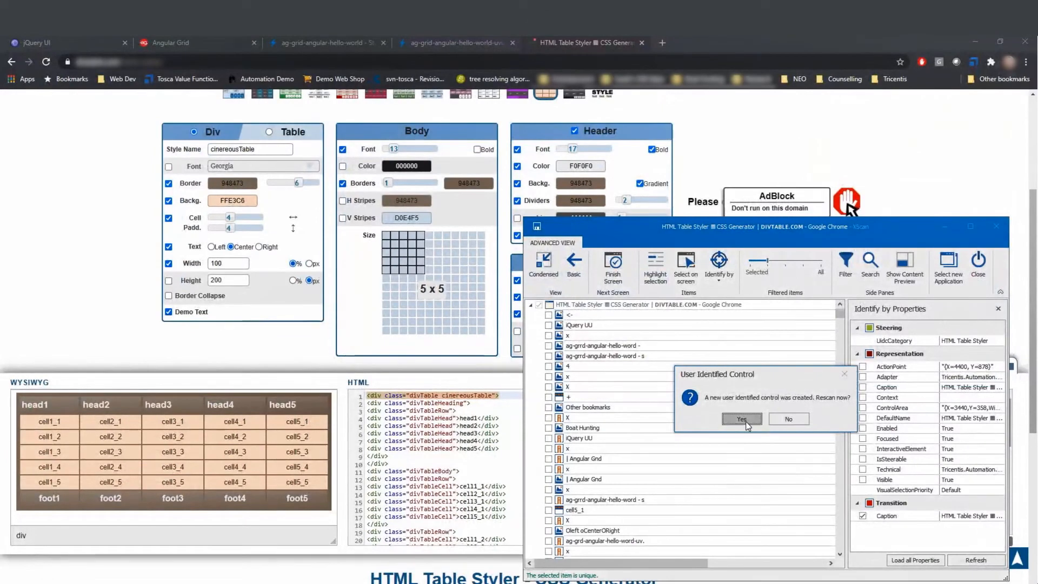
- Confirm the rescan and select the HTML Table Styler: WYSIWYG Table control
left_click(742, 419)
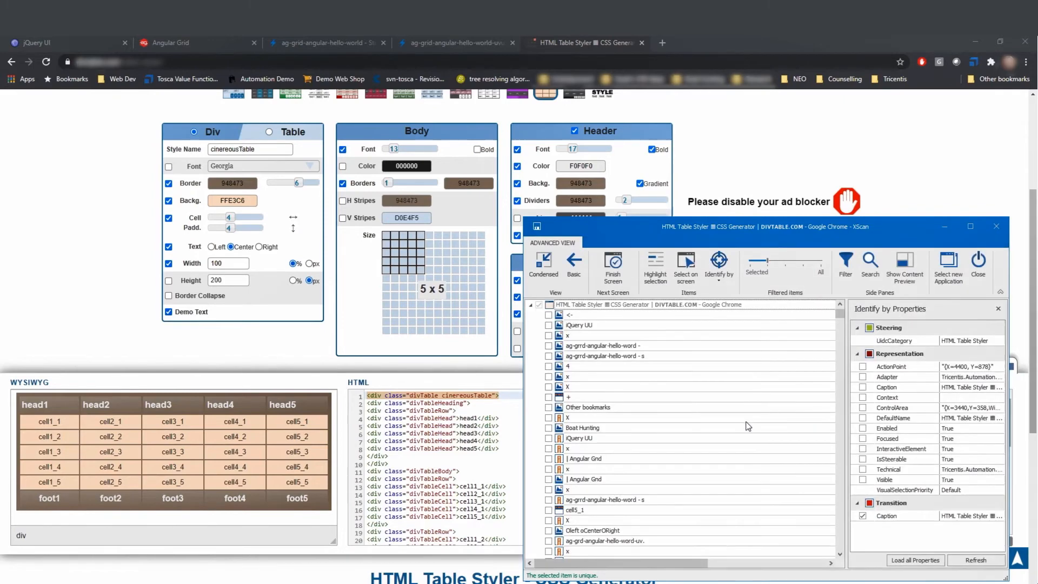
left_click(685, 264)
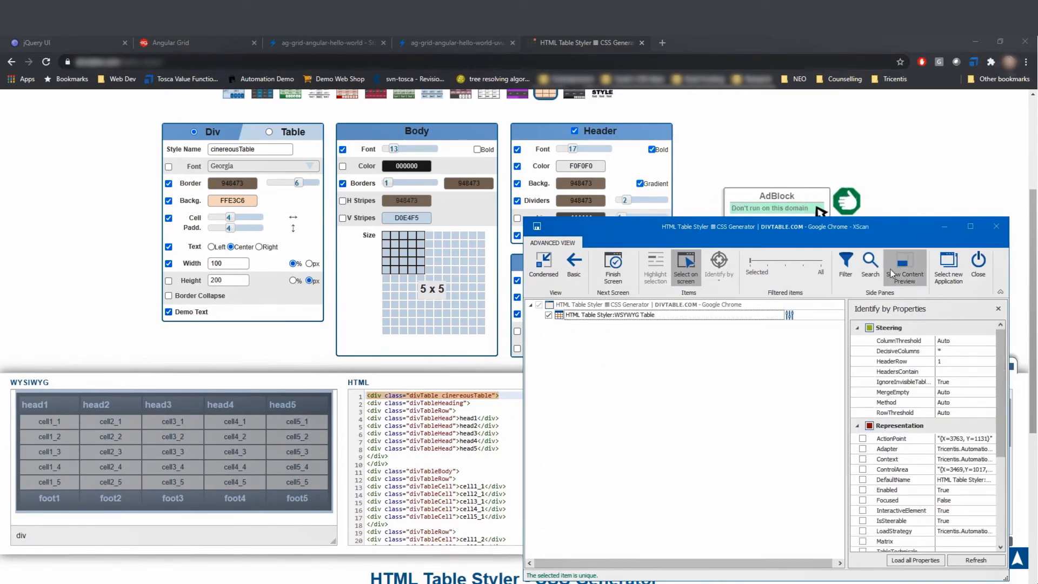
- Preview the table's cell contents, then close XScan without saving
left_click(905, 264)
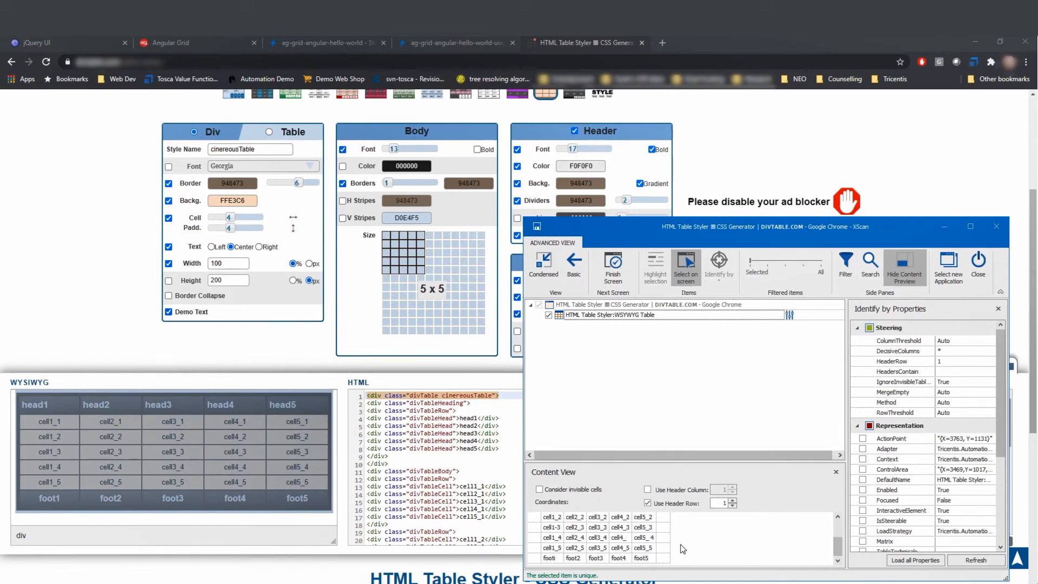
mouse_move(611, 501)
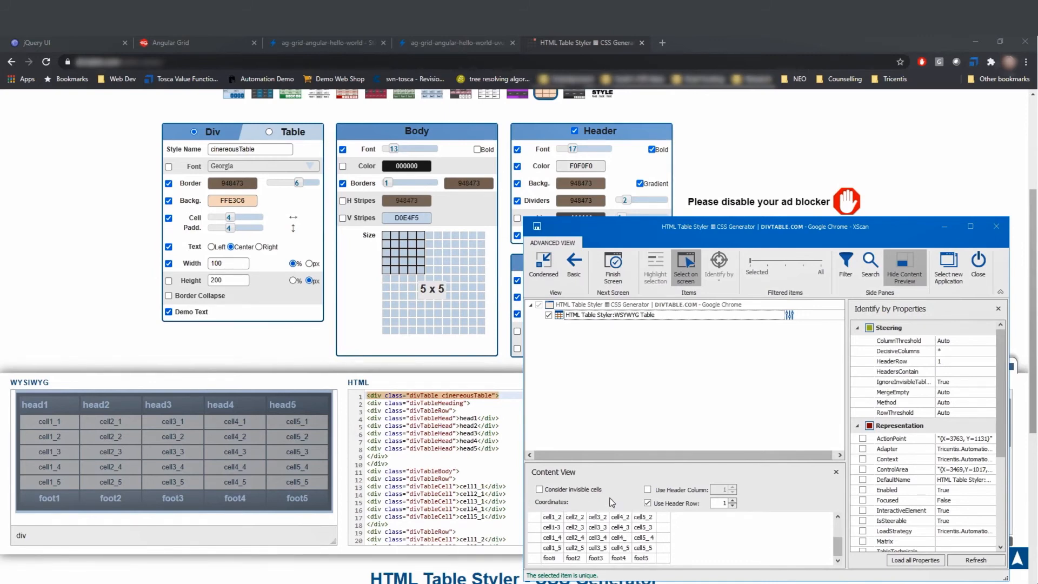
left_click(977, 263)
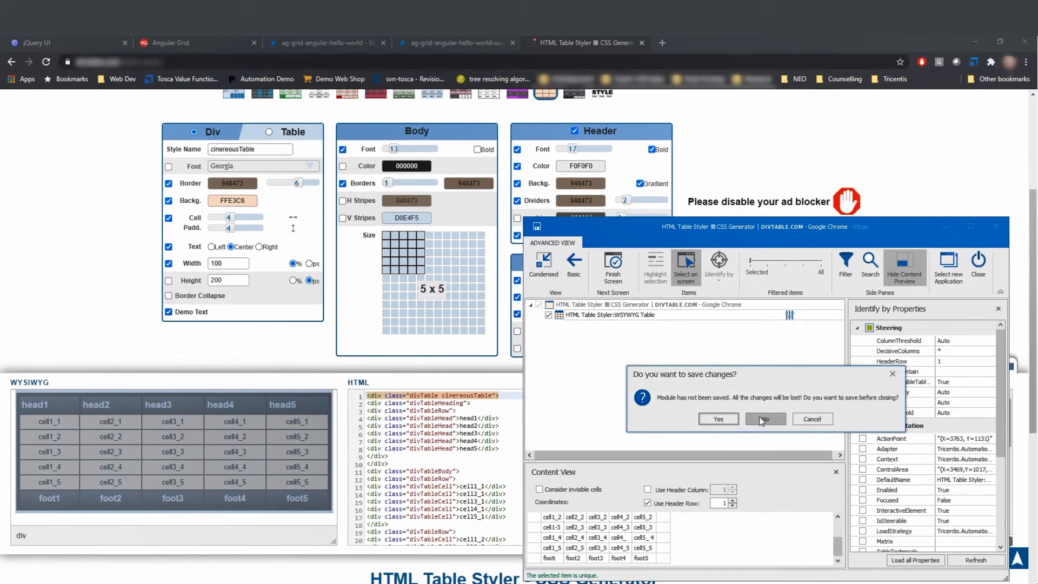
left_click(764, 419)
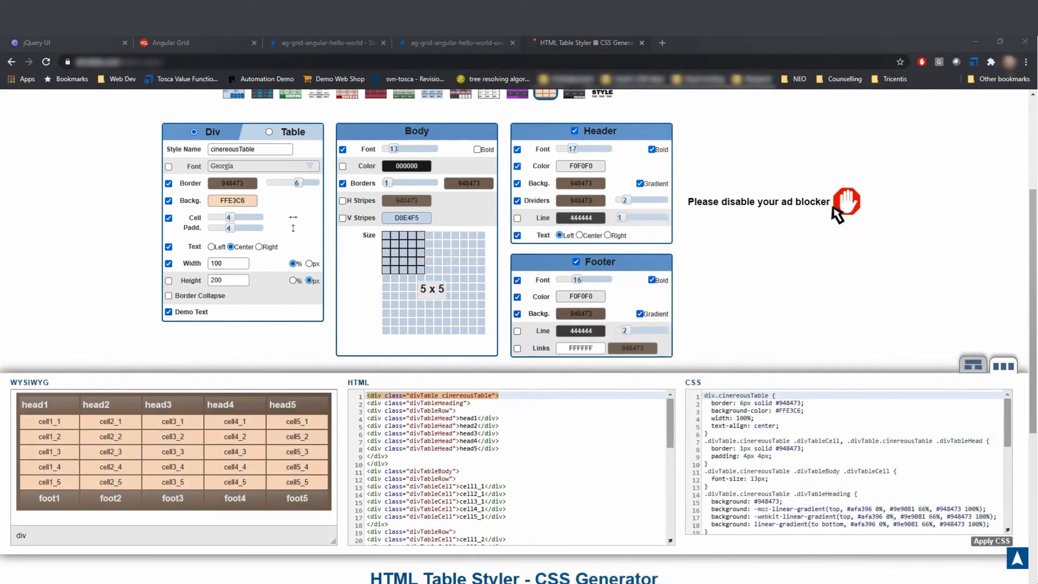